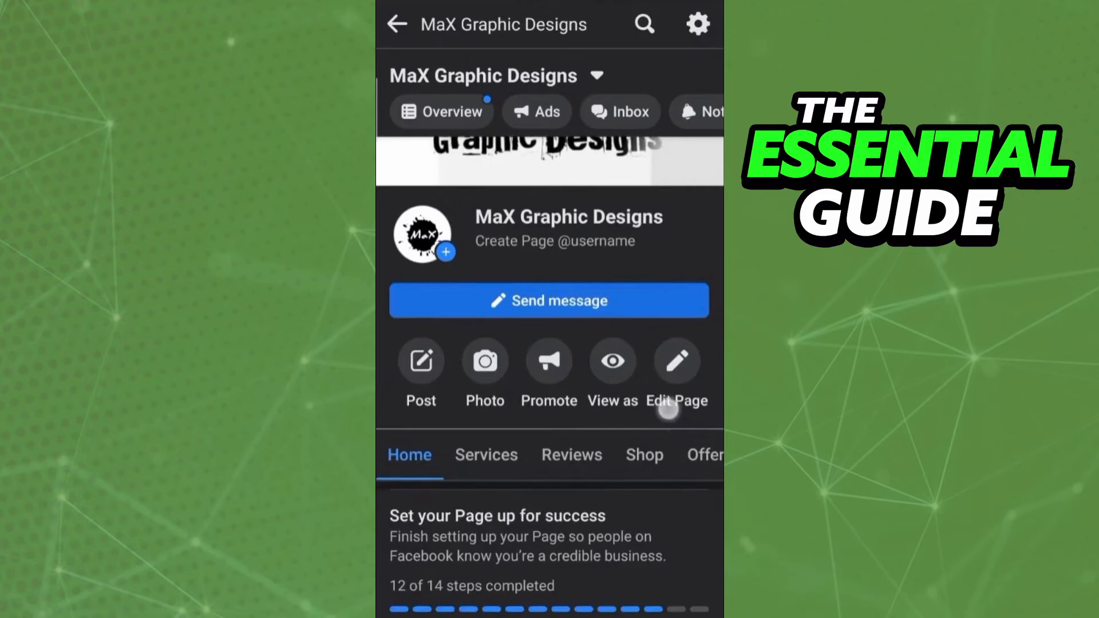
Bring up the Edit Page settings for the MaX Graphic Designs Page from its profile
click(675, 361)
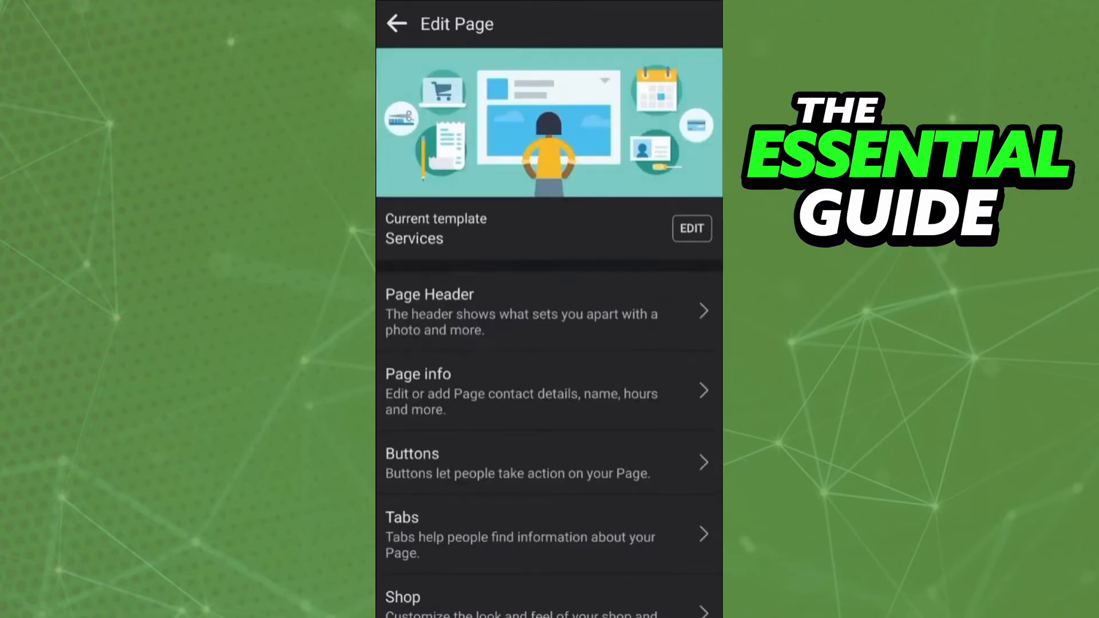